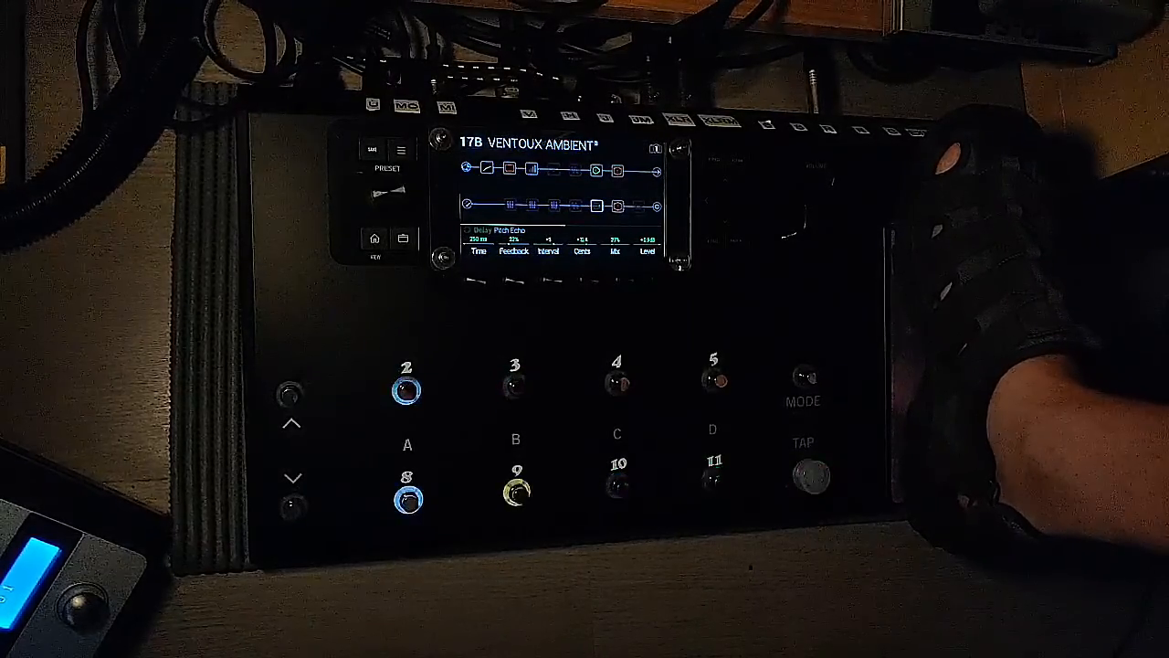
Bypass effects on footswitches 2, 8 and 9, and engage 3, 10 and 11.
{"action": "left_click", "coordinate": [616, 487]}
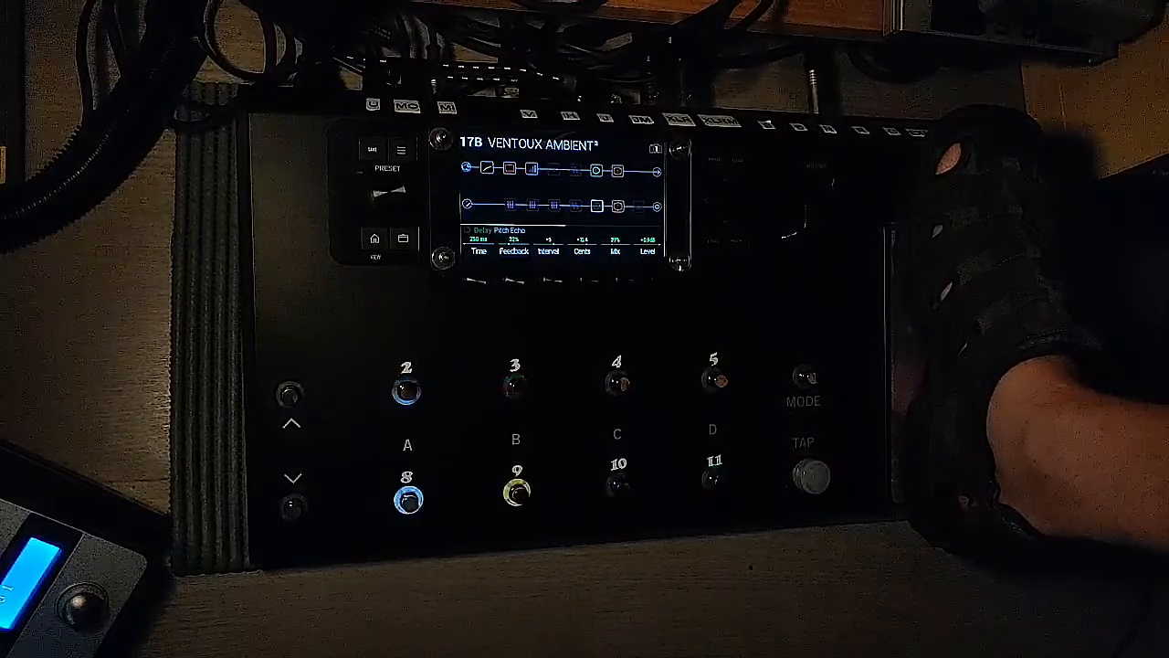
{"action": "left_click", "coordinate": [714, 477]}
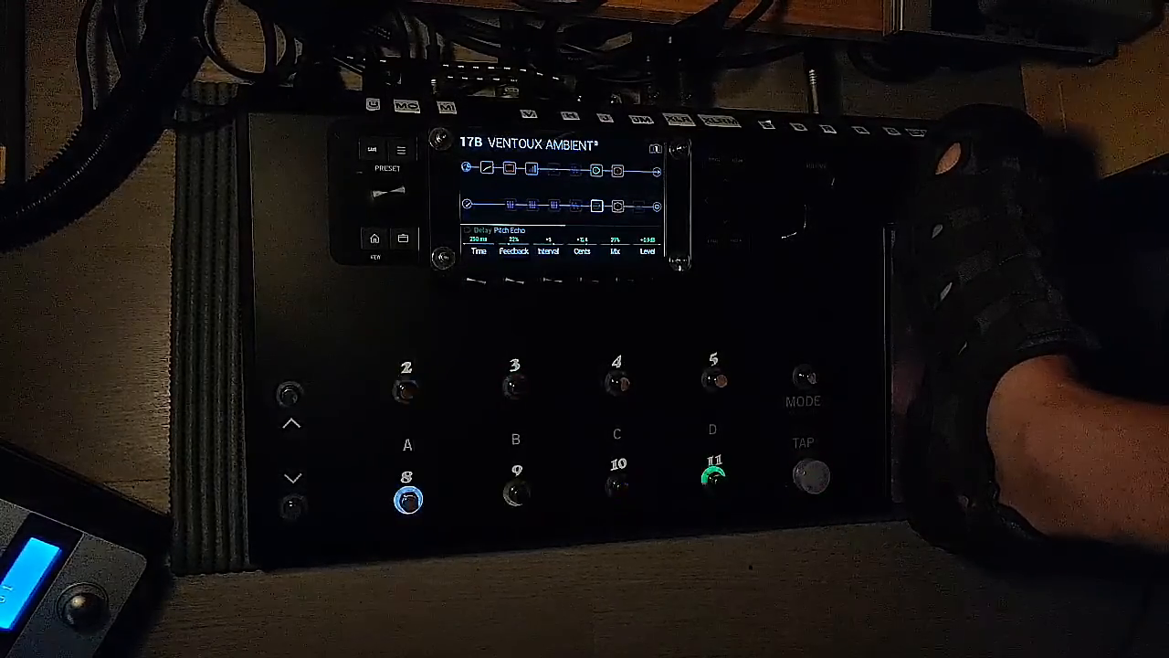
{"action": "left_click", "coordinate": [805, 474]}
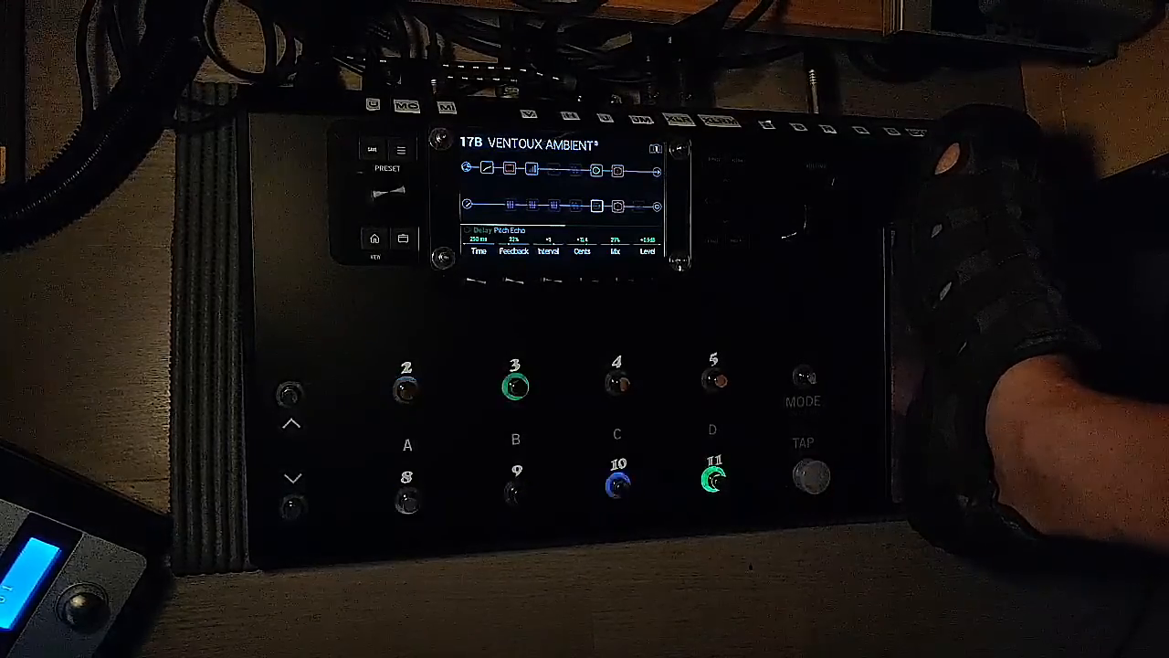
Stomp the remaining footswitches so all six assigned effects are lit together.
{"action": "left_click", "coordinate": [406, 389]}
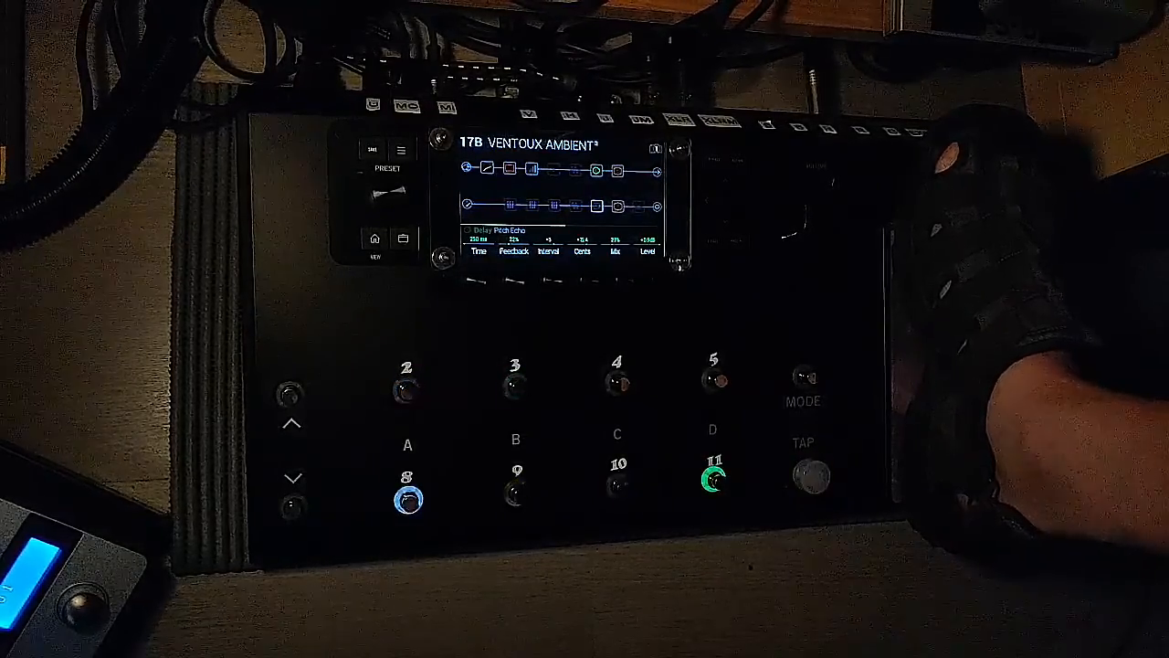
{"action": "left_click", "coordinate": [809, 475]}
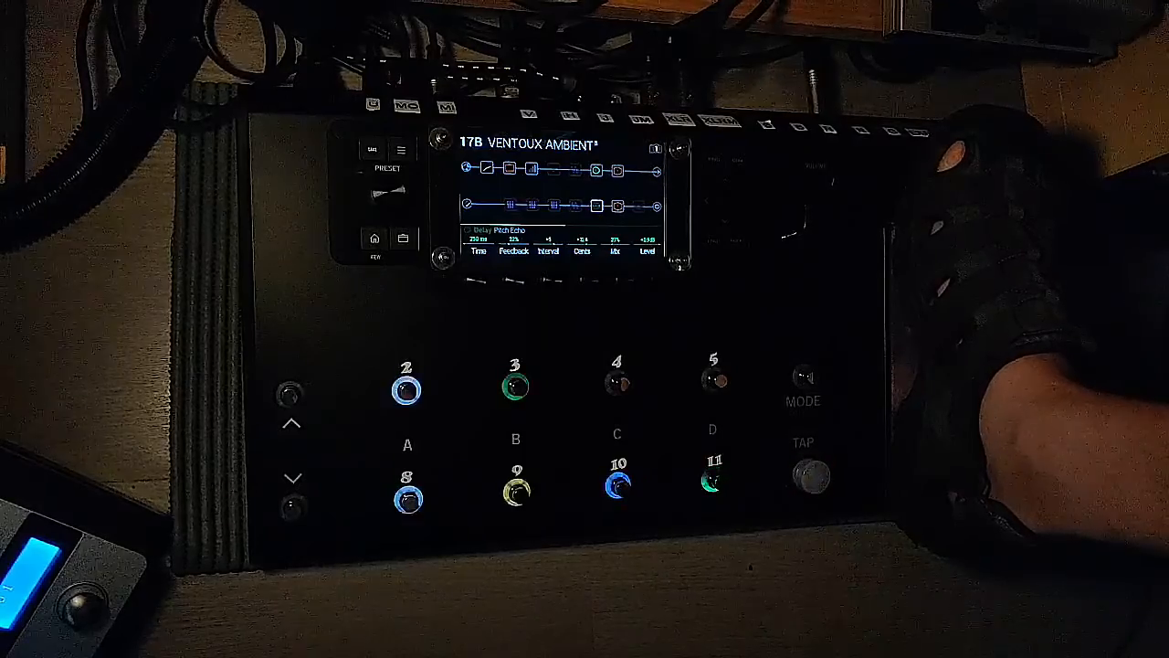
Bypass footswitches 3 and 11, leaving effects 2, 8, 9 and 10 on.
{"action": "left_click", "coordinate": [803, 476]}
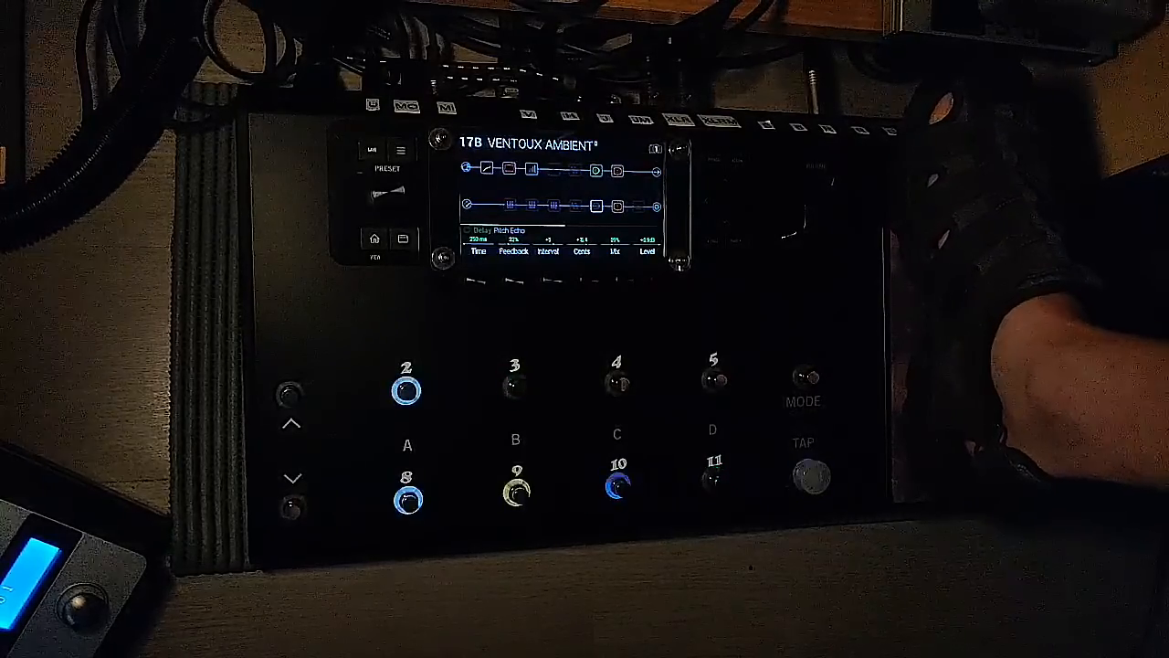
Cut the active effects to footswitches 8 and 11, then tap in a new delay tempo.
{"action": "left_click", "coordinate": [805, 476]}
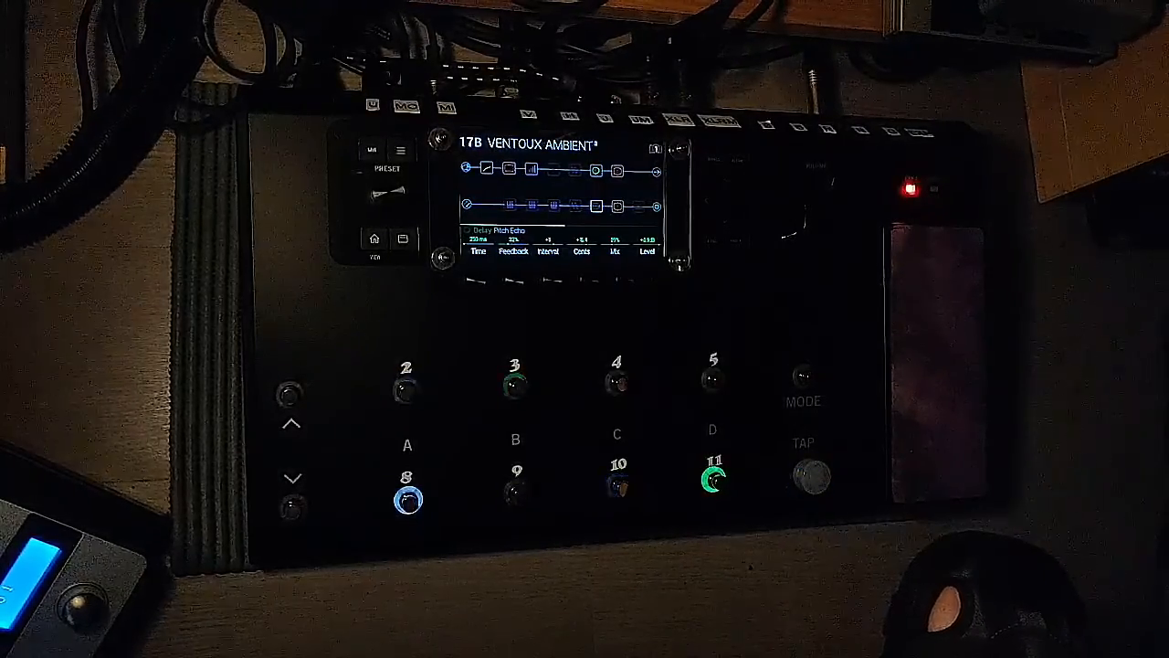
{"action": "left_click", "coordinate": [808, 475]}
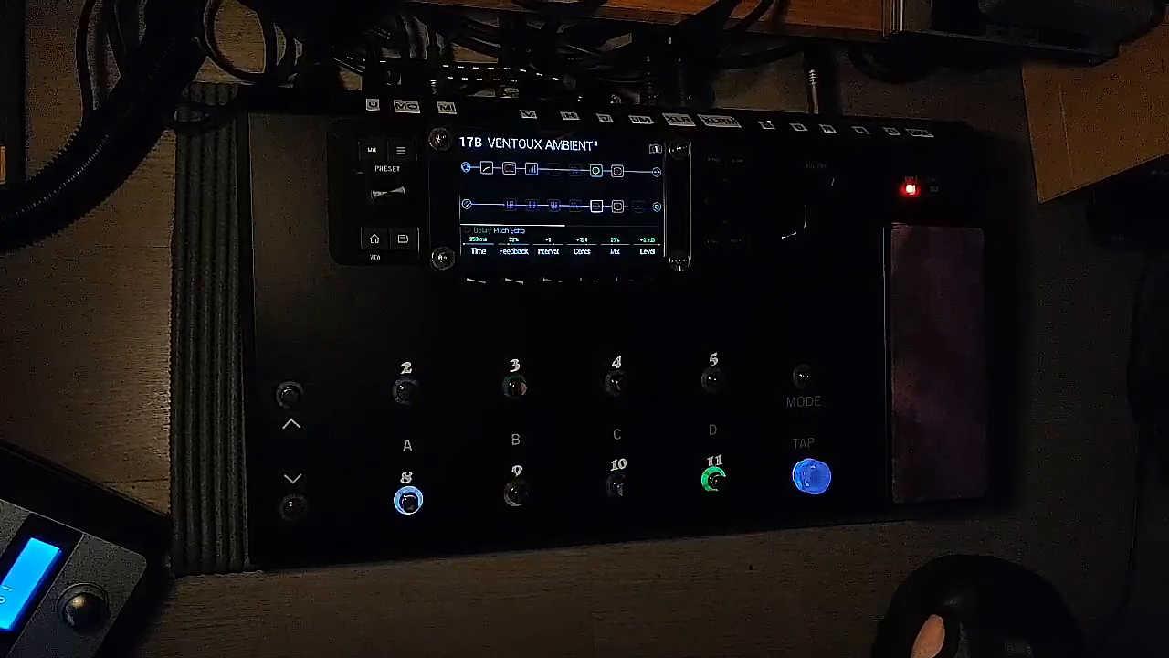